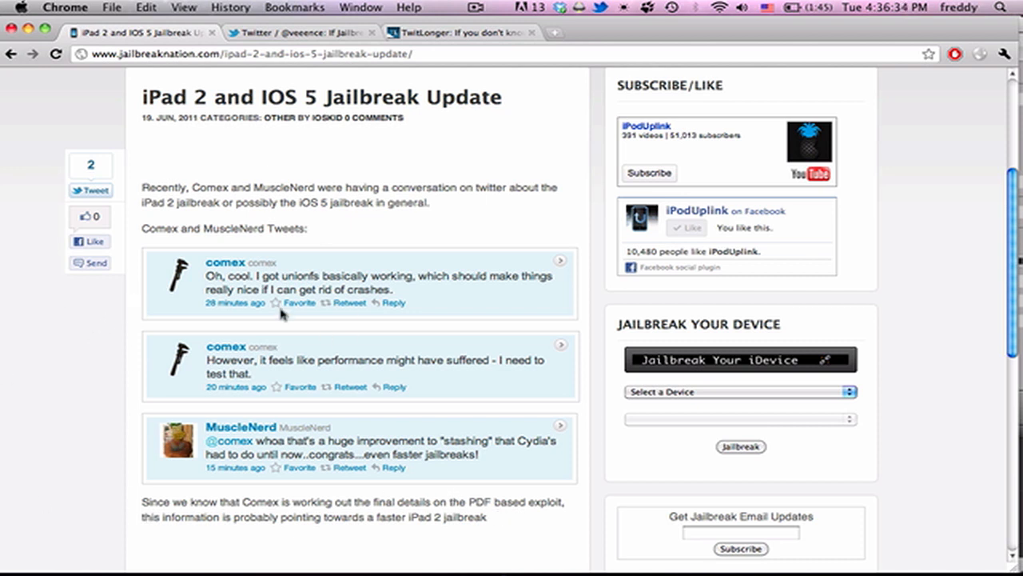
pyautogui.moveTo(226, 351)
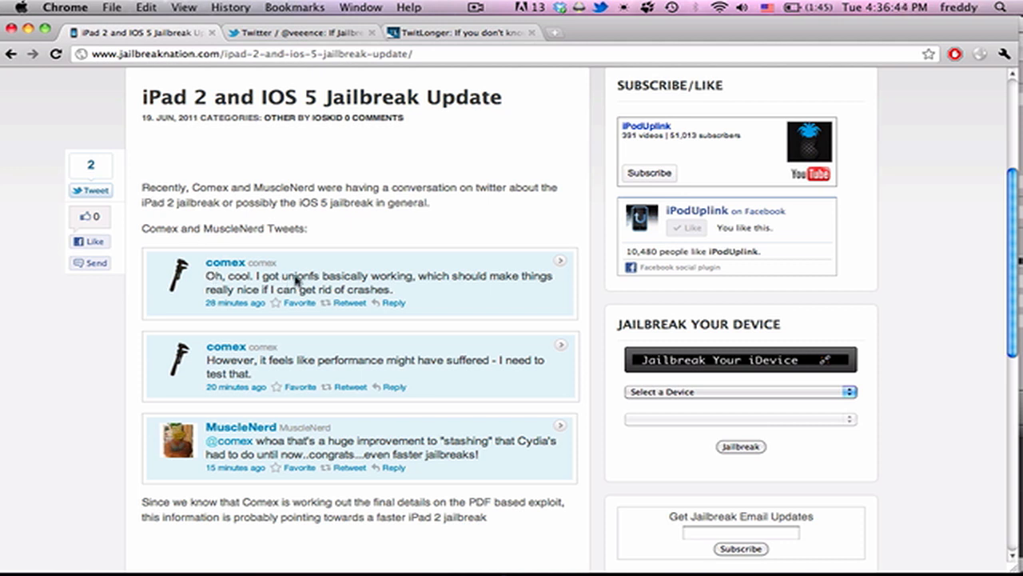
pyautogui.moveTo(232, 409)
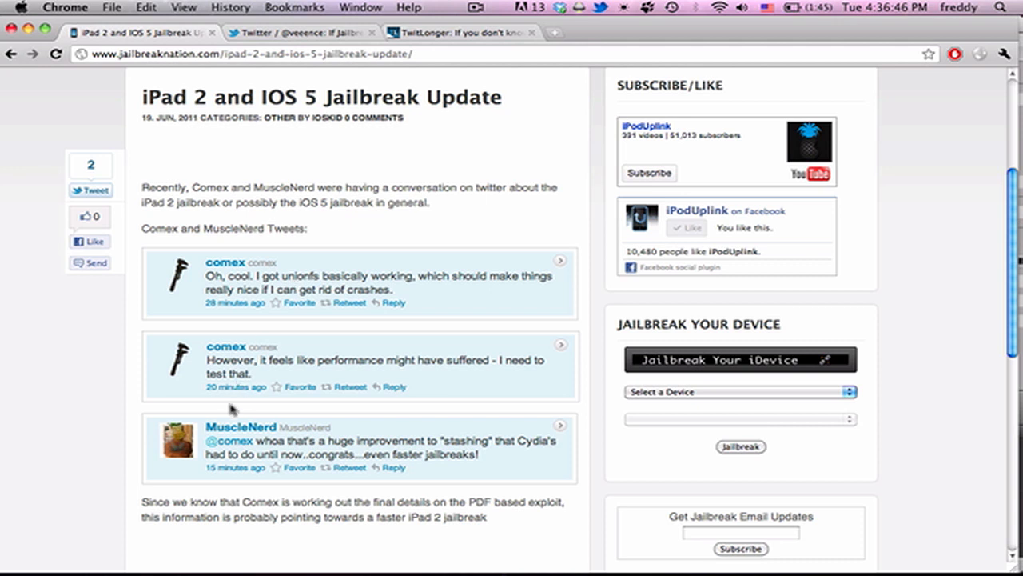
pyautogui.moveTo(248, 286)
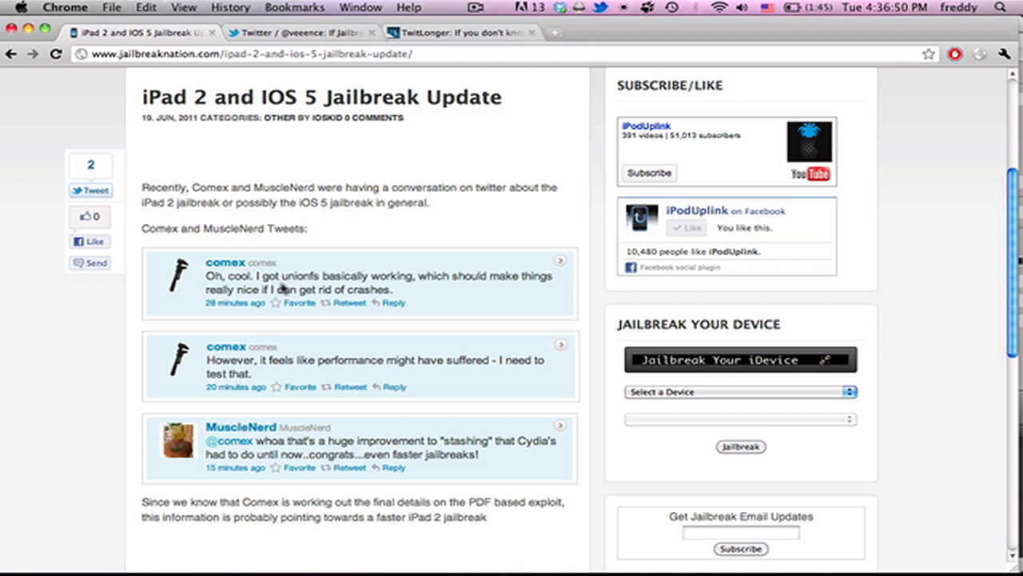
pyautogui.moveTo(308, 405)
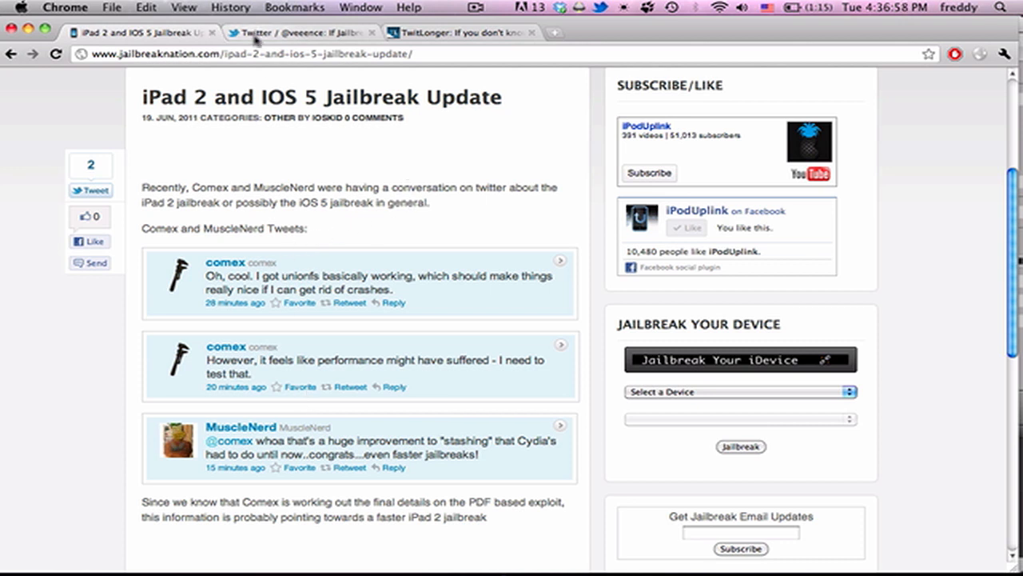
# Show the veeence tweet about JailbreakMe 3.0 possibly not dropping tomorrow over unionfs.
pyautogui.click(300, 32)
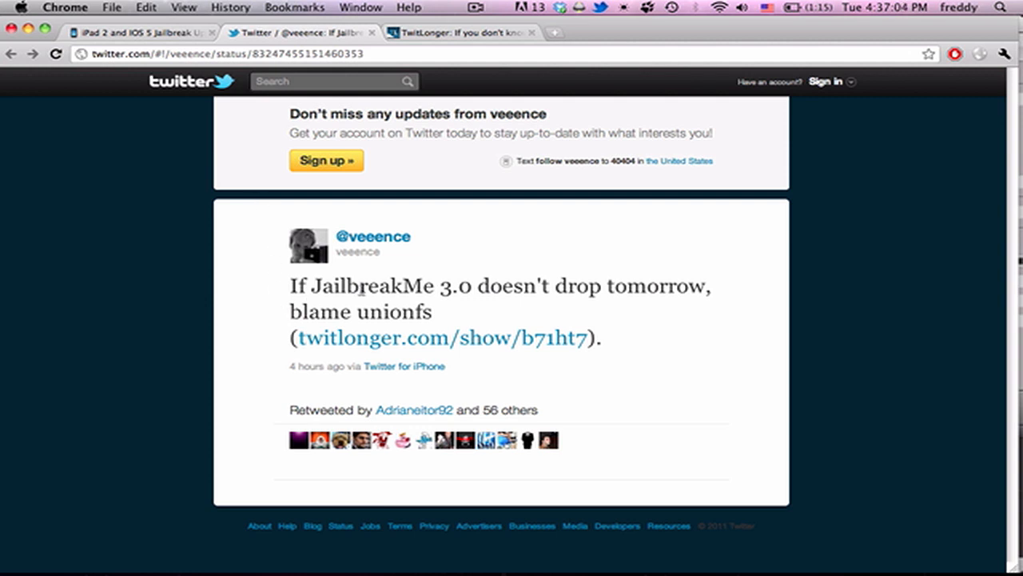
pyautogui.moveTo(270, 360)
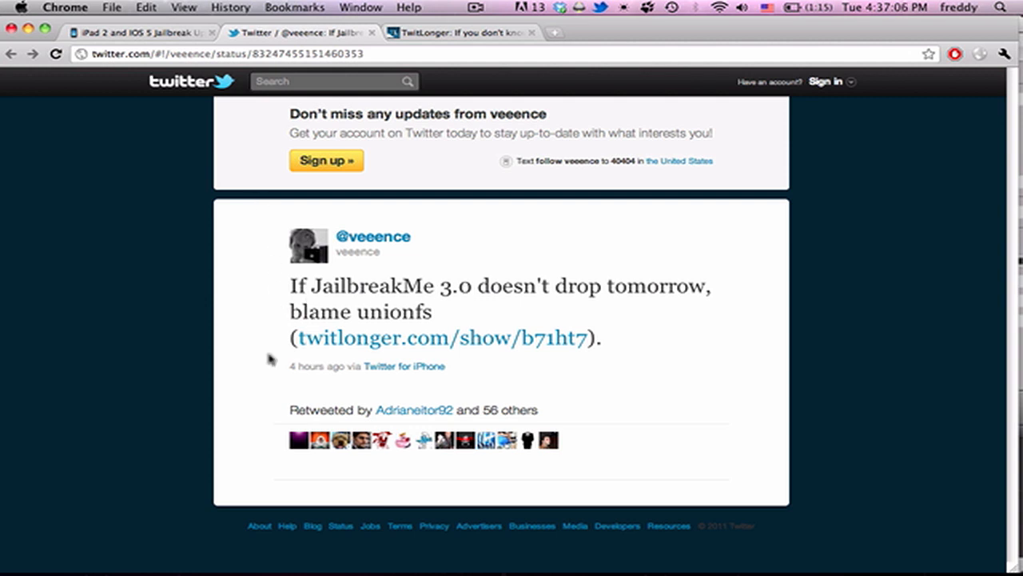
pyautogui.moveTo(345, 318)
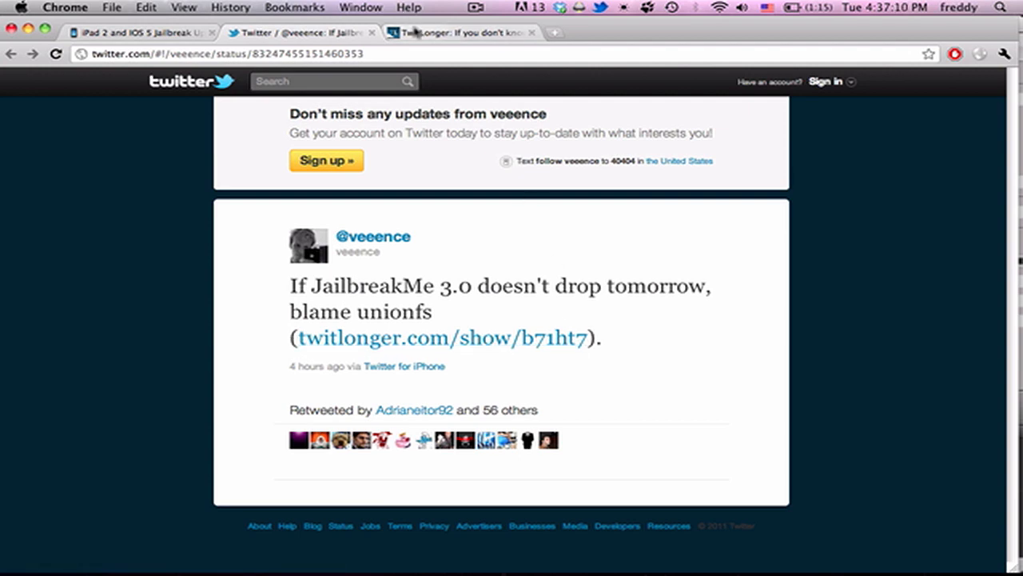
# Read comex's full TwitLonger post on unionfs replacing stashing and fixing iPad 2 crashes.
pyautogui.click(439, 336)
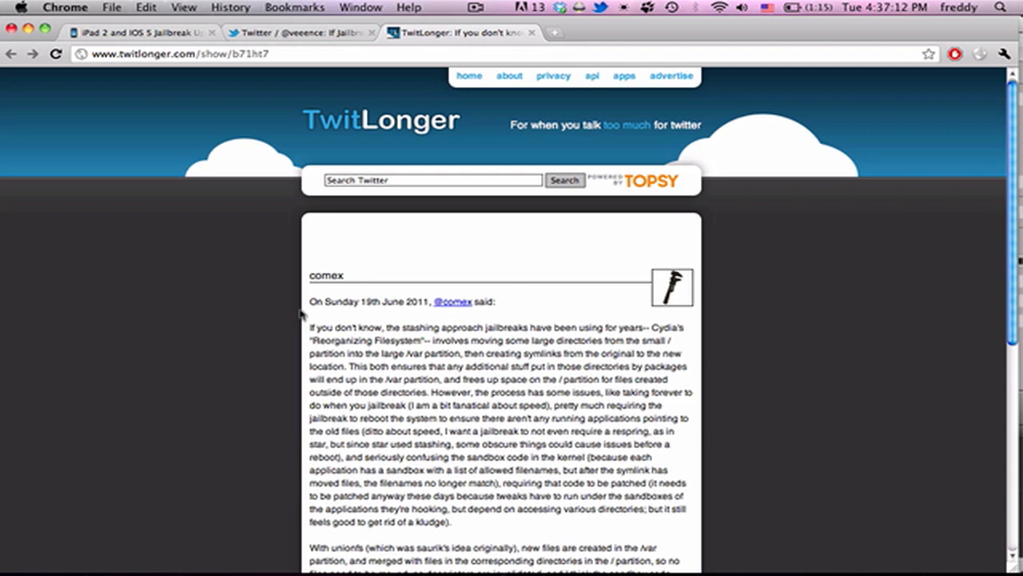
pyautogui.scroll(-3)
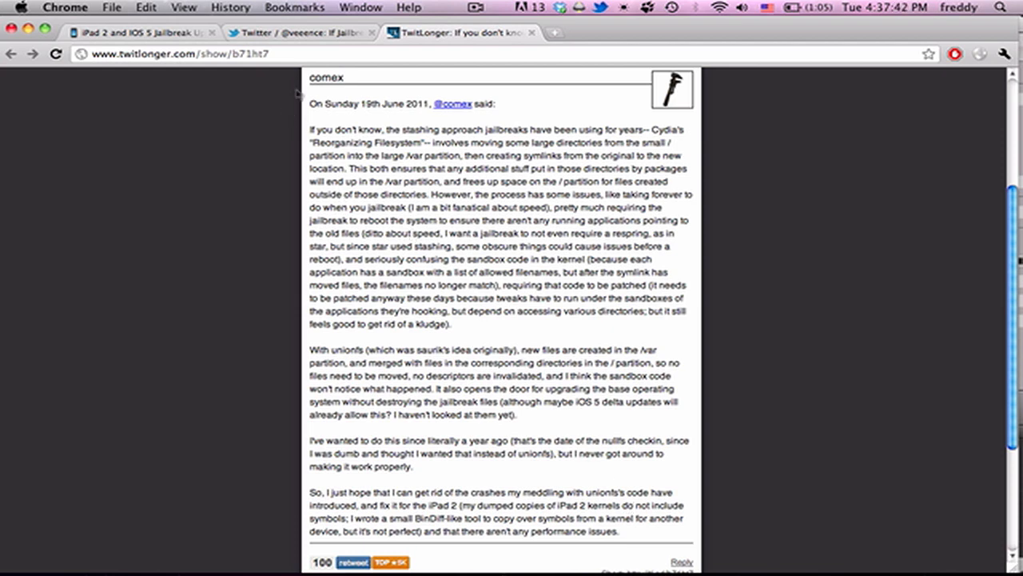
pyautogui.click(300, 33)
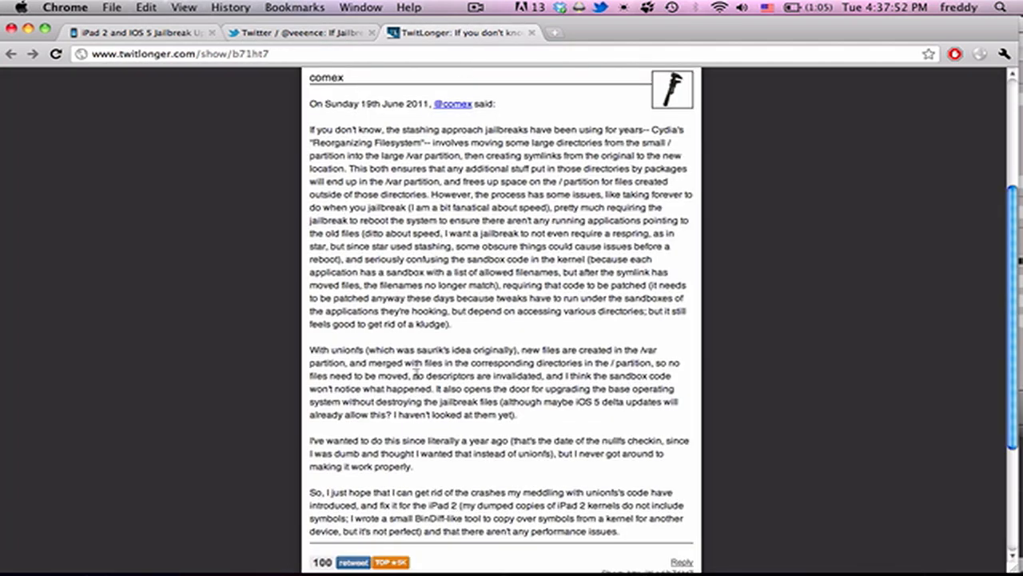
pyautogui.moveTo(136, 24)
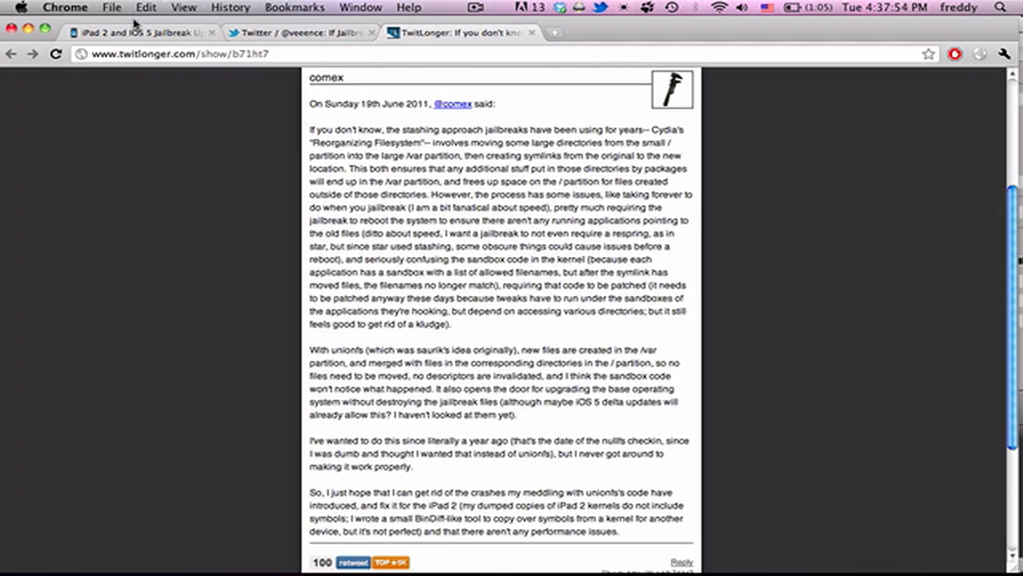
# Reread the JailbreakNation iPad 2 and iOS 5 update article through its faster-jailbreak note.
pyautogui.click(140, 32)
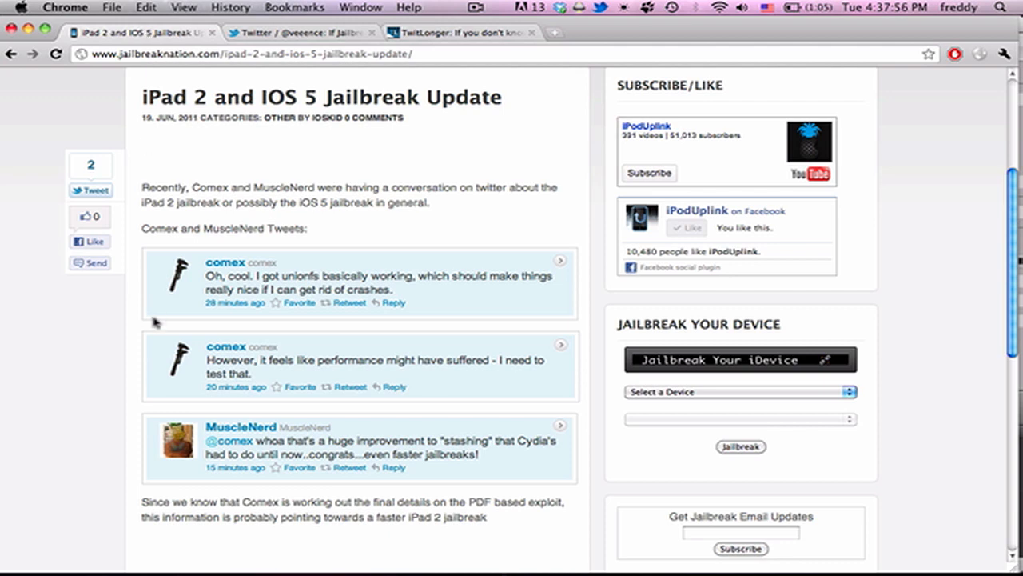
pyautogui.scroll(3)
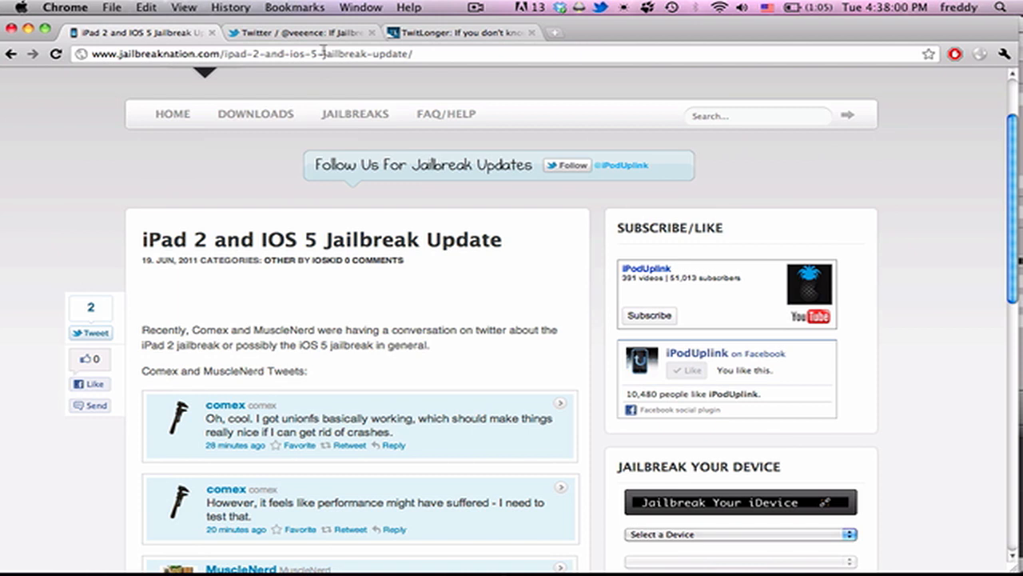
pyautogui.moveTo(280, 358)
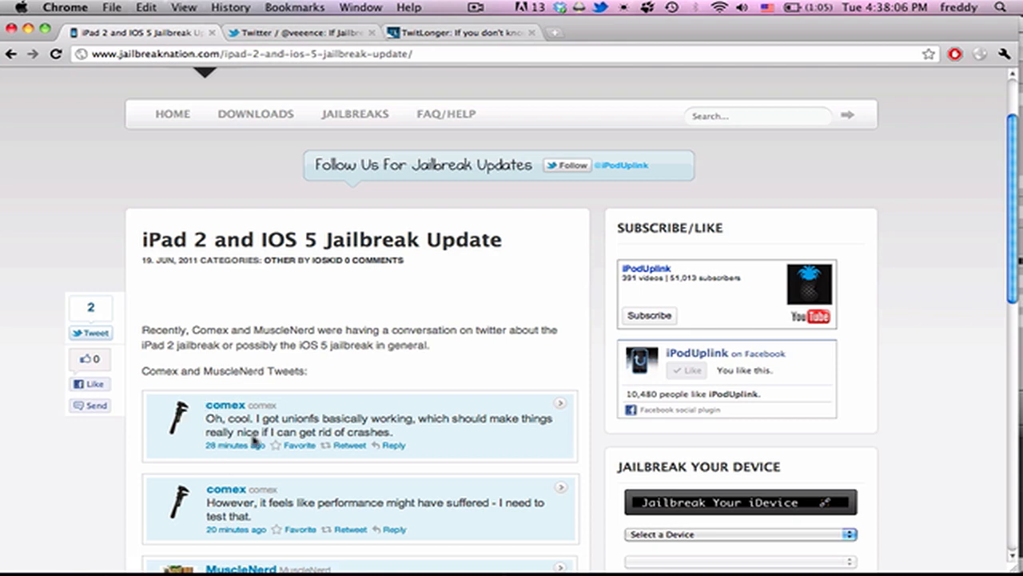
pyautogui.scroll(-3)
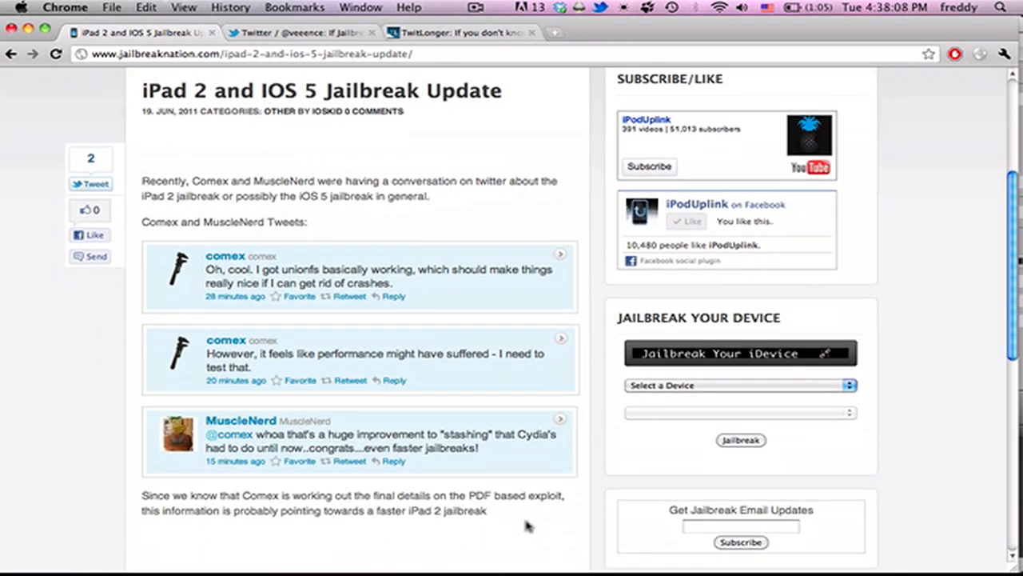